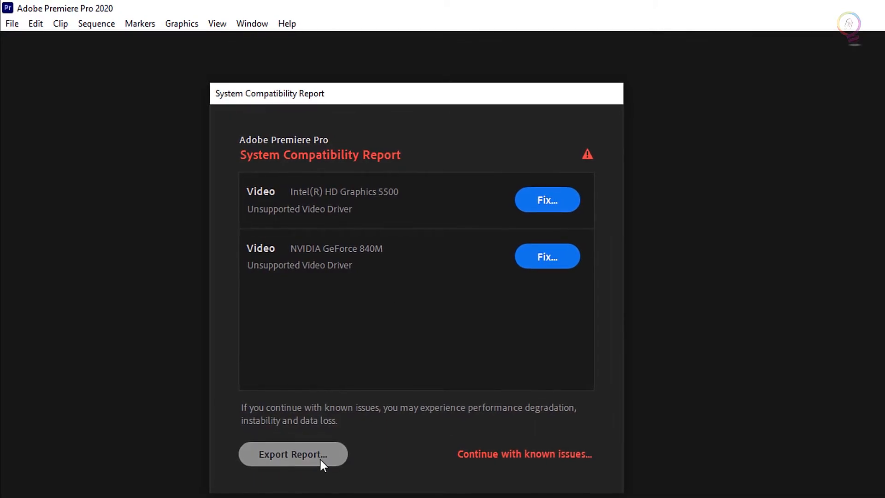
# - Export the System Compatibility Report as a text file saved in the Downloads folder
pyautogui.click(292, 454)
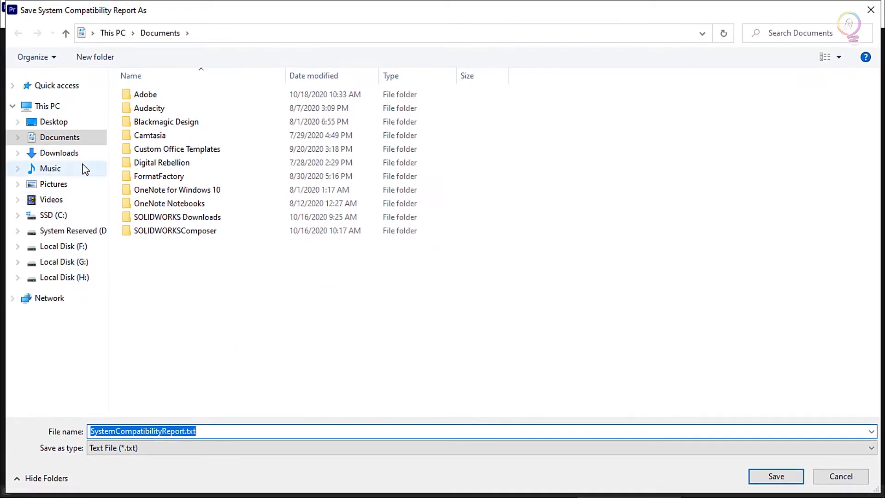
pyautogui.click(59, 153)
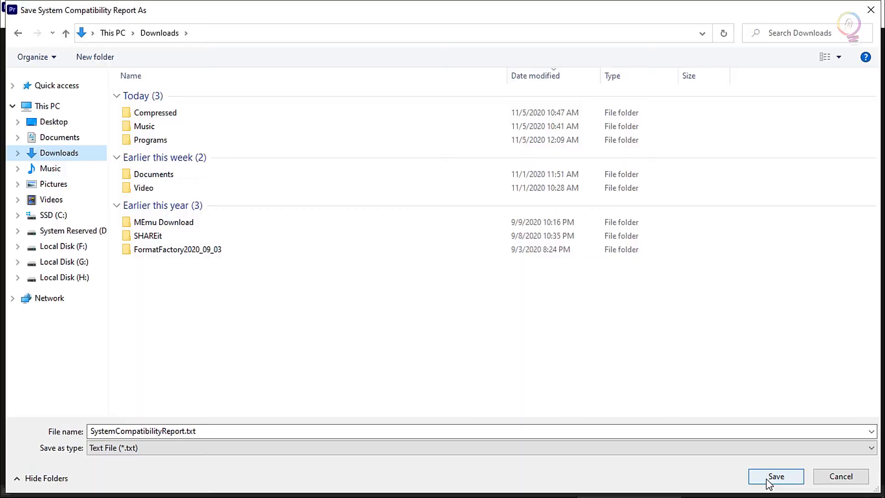
pyautogui.click(775, 476)
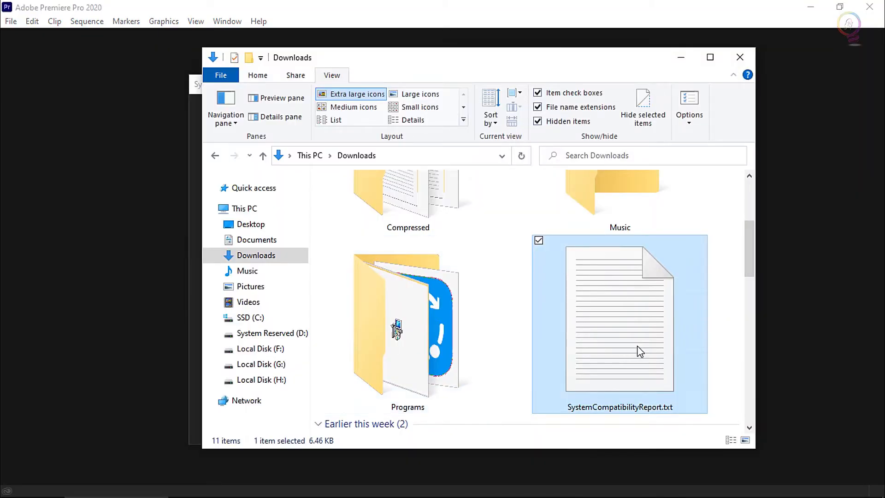
# - View the saved SystemCompatibilityReport.txt from the Downloads folder
pyautogui.doubleClick(619, 319)
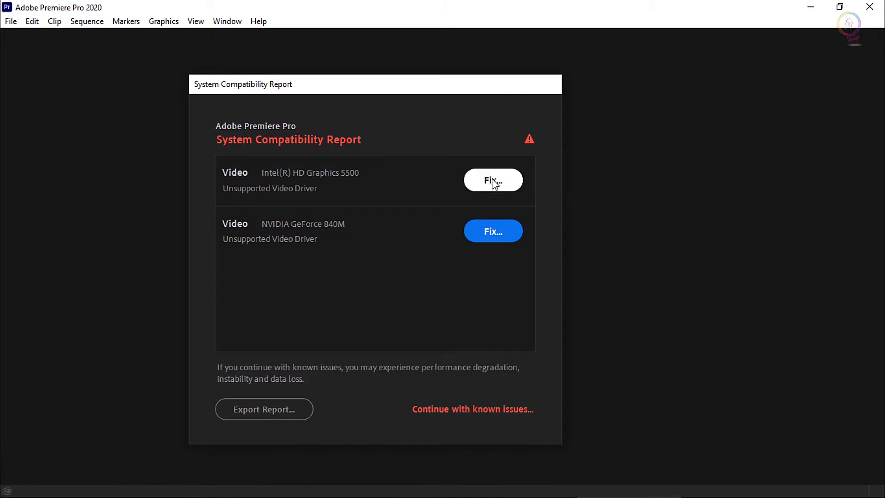
# - Read Adobe's fix instructions for the unsupported Intel graphics driver
pyautogui.click(492, 180)
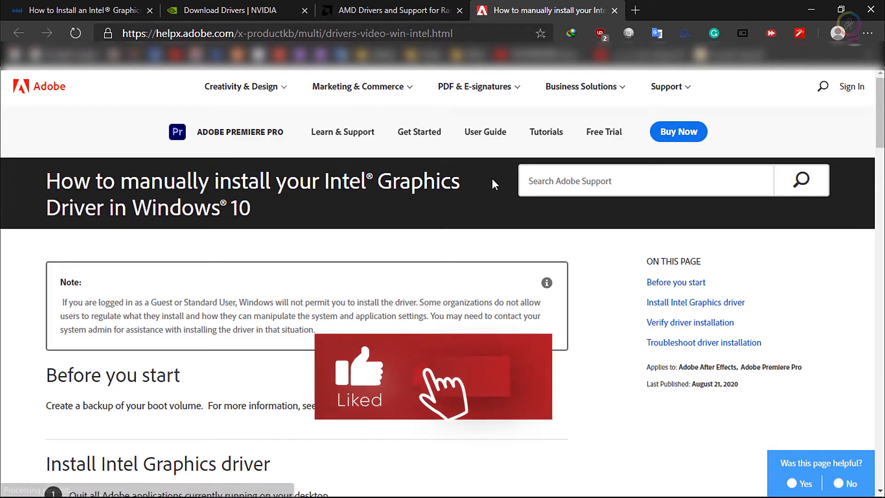
pyautogui.scroll(-3)
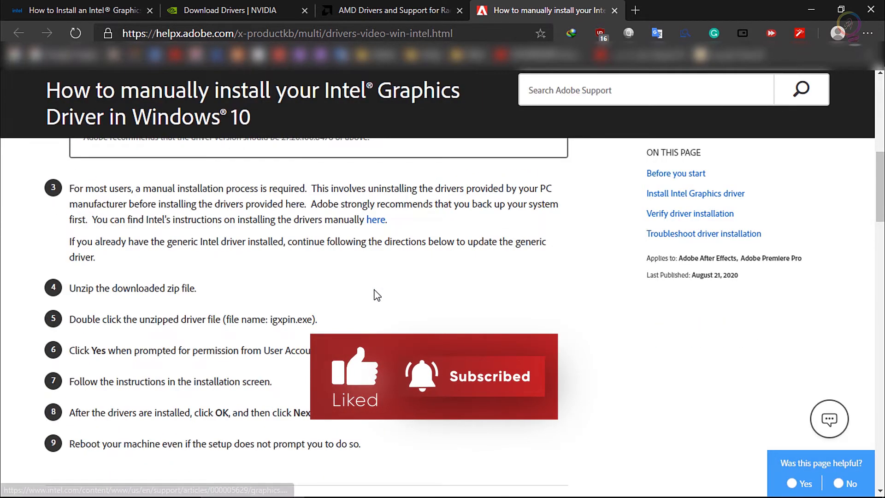
pyautogui.scroll(3)
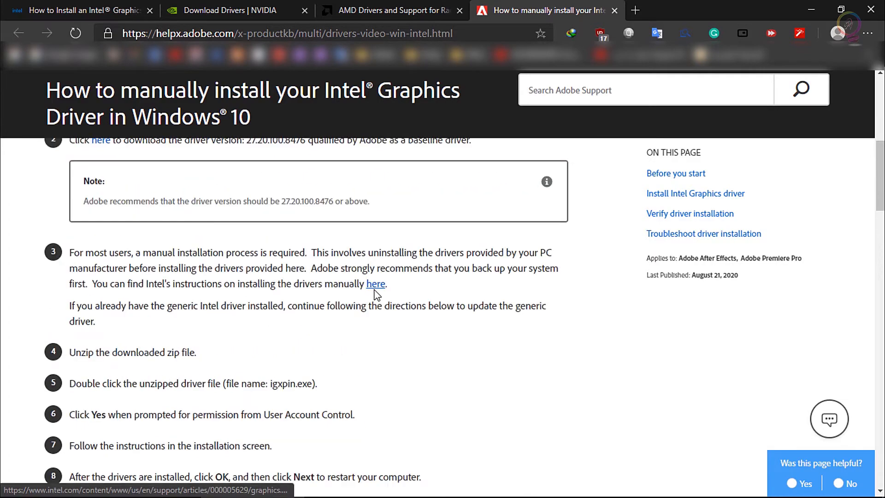
pyautogui.scroll(3)
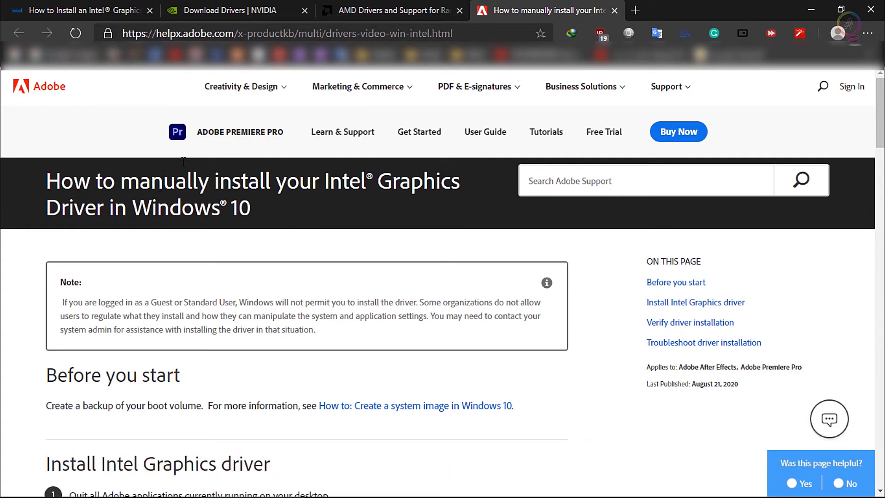
# - Review Intel's driver installation steps, then switch to the YouTube tutorial on disabling the report
pyautogui.click(82, 11)
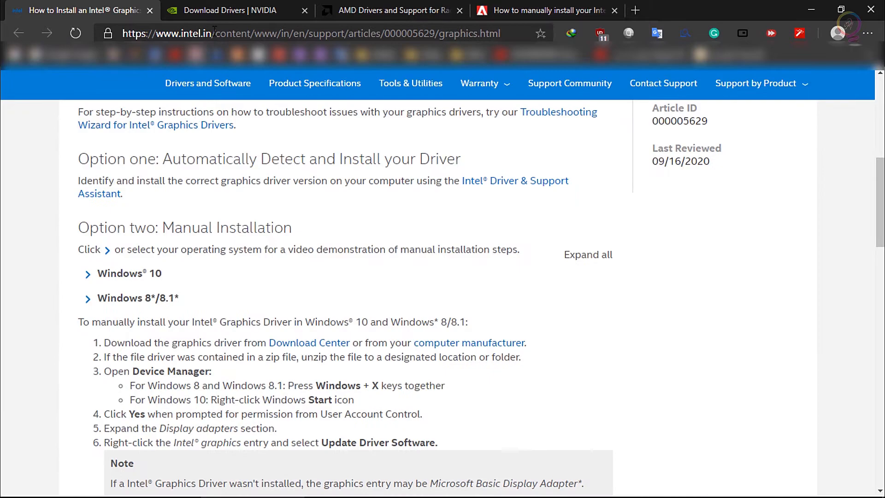
pyautogui.click(393, 11)
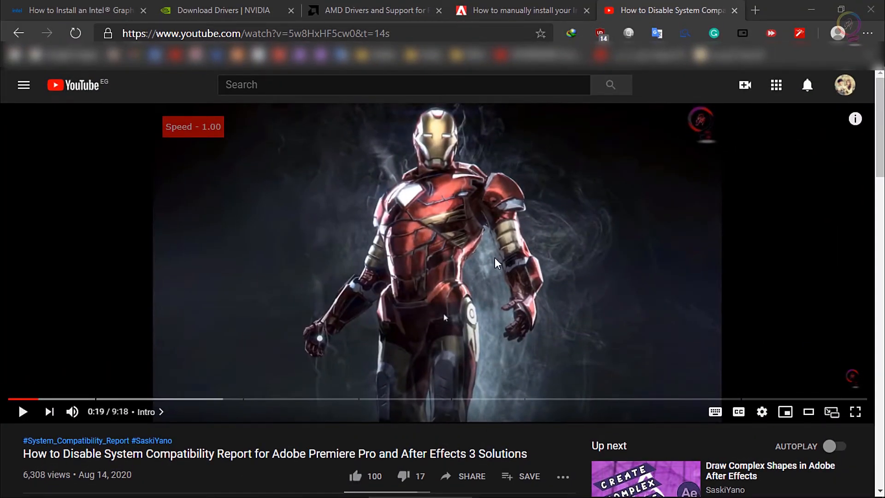
pyautogui.moveTo(420, 269)
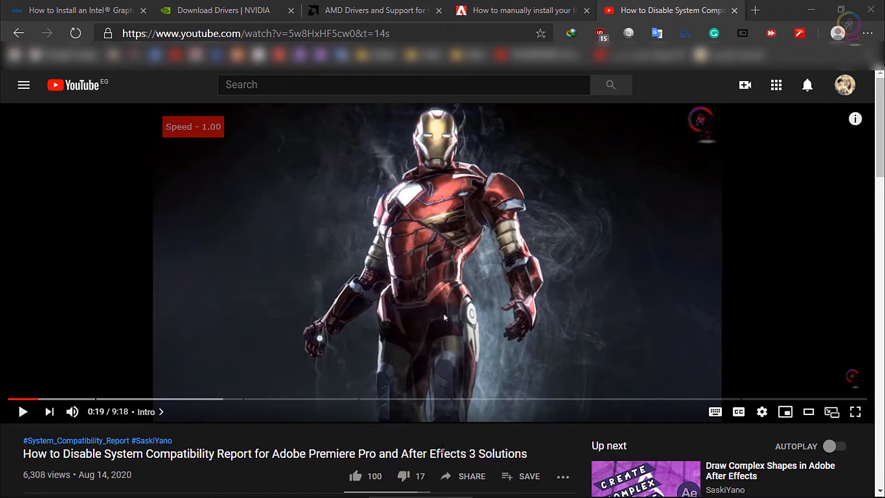
pyautogui.moveTo(534, 466)
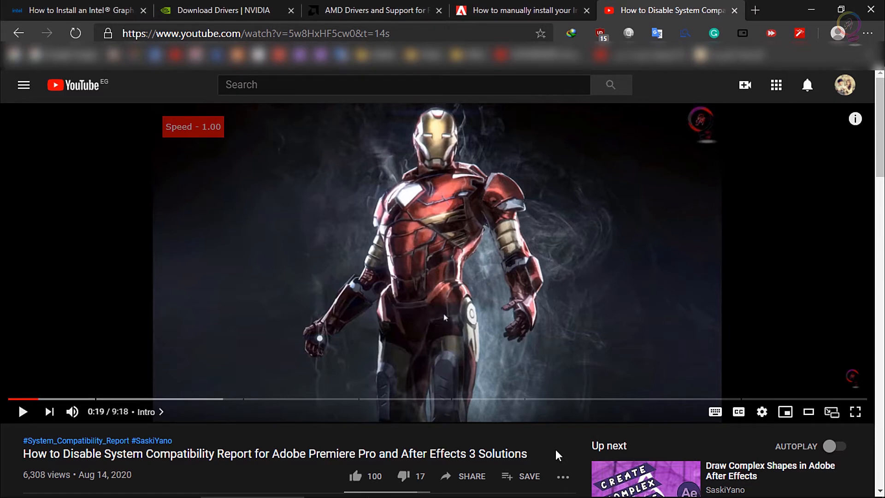
# - Subscribe to the SaskiYano channel with all notifications on and like the tutorial video
pyautogui.scroll(-3)
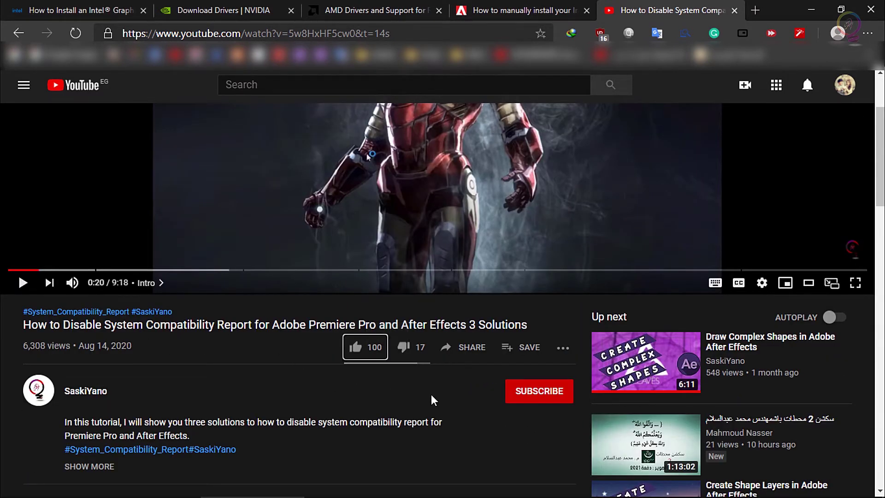
pyautogui.click(539, 391)
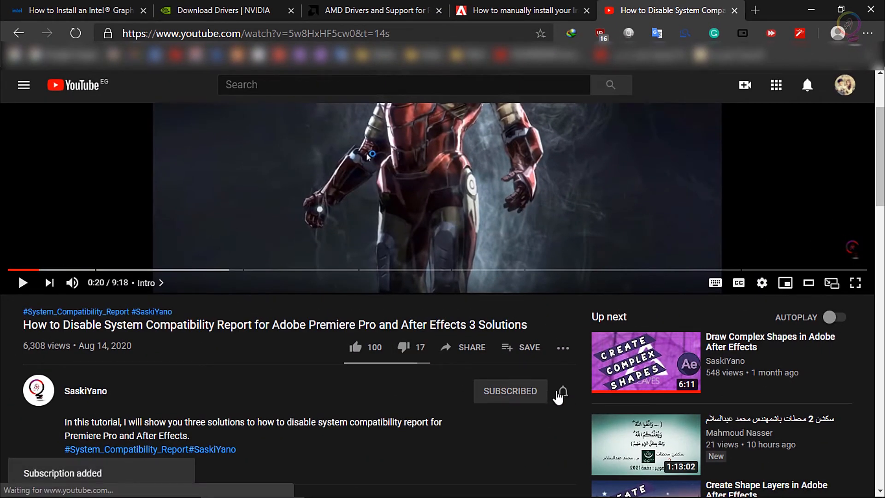
pyautogui.click(562, 391)
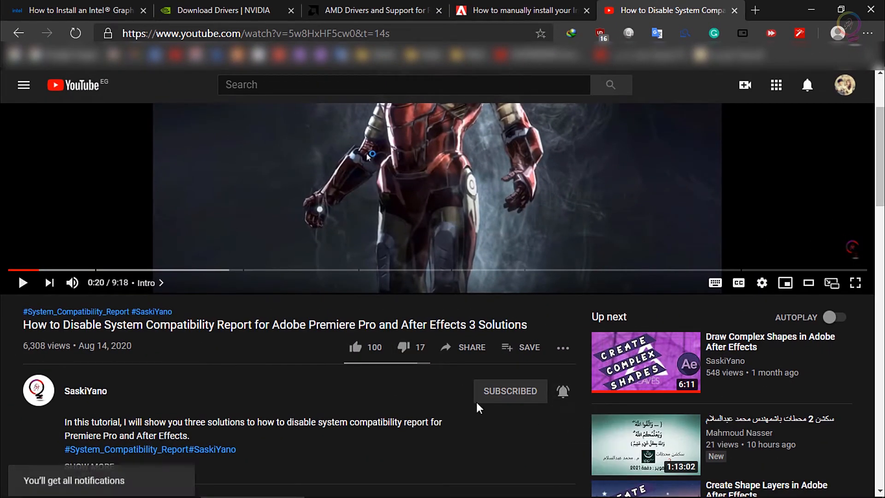
pyautogui.click(356, 347)
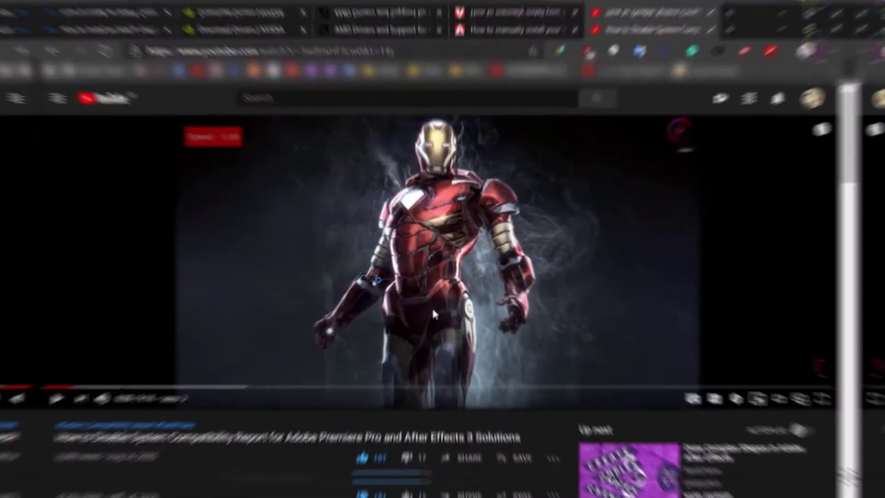
# - Return to Premiere and continue into the program with known issues
pyautogui.click(545, 10)
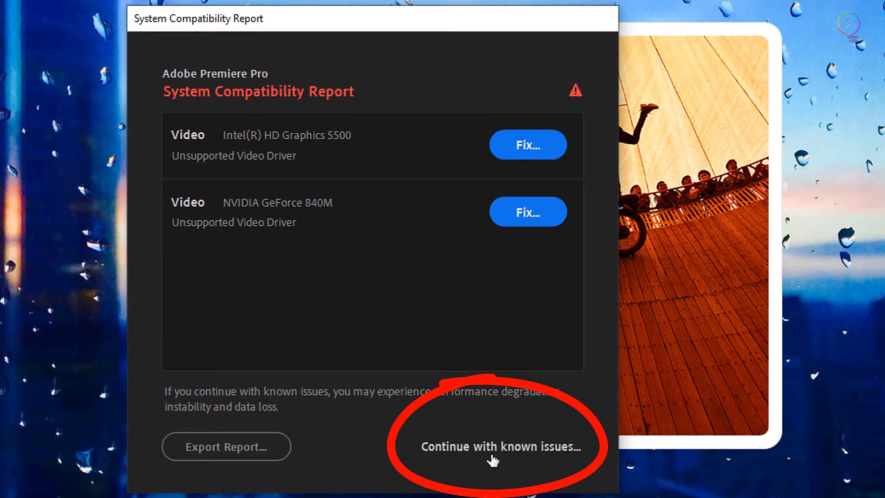
pyautogui.click(499, 446)
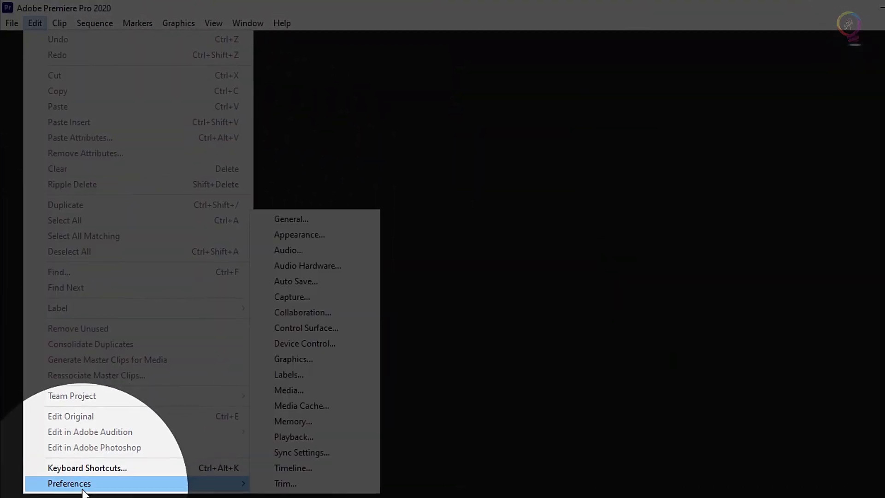
pyautogui.moveTo(311, 306)
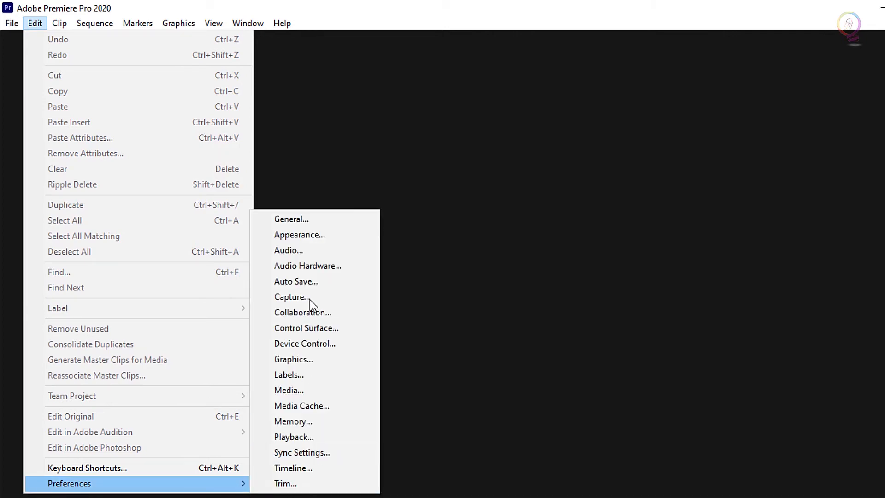
# - Bring up the General Preferences dialog from Edit > Preferences
pyautogui.click(291, 219)
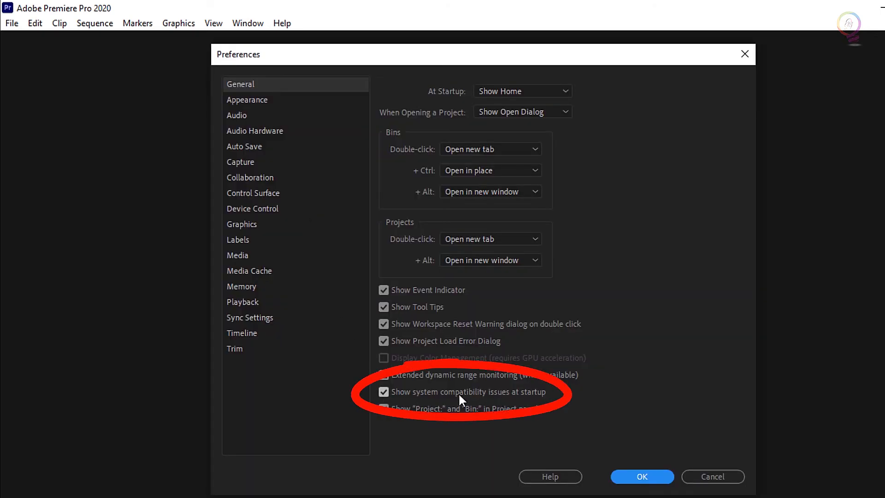
# - Uncheck 'Show system compatibility issues at startup' and confirm with OK
pyautogui.click(383, 392)
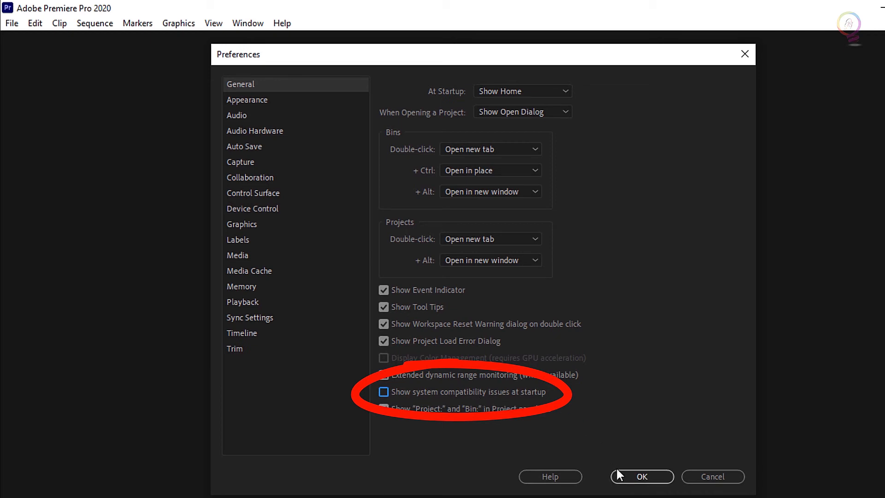
pyautogui.click(642, 477)
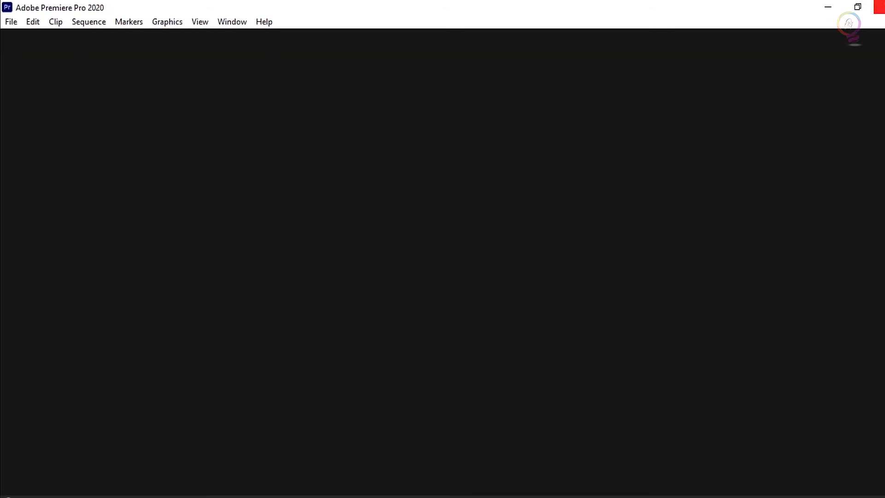